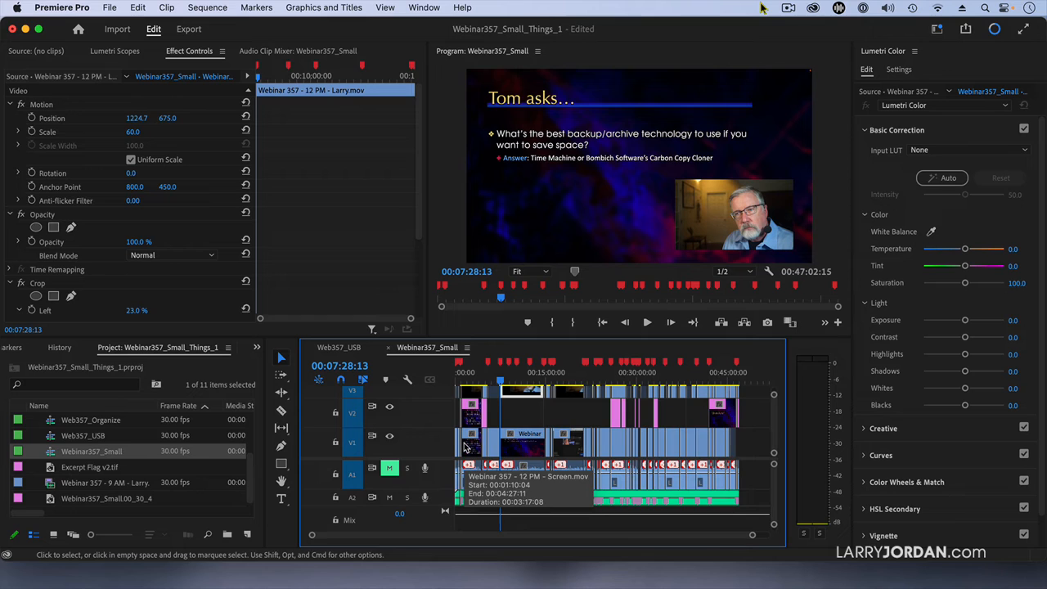
mouse_move(632, 438)
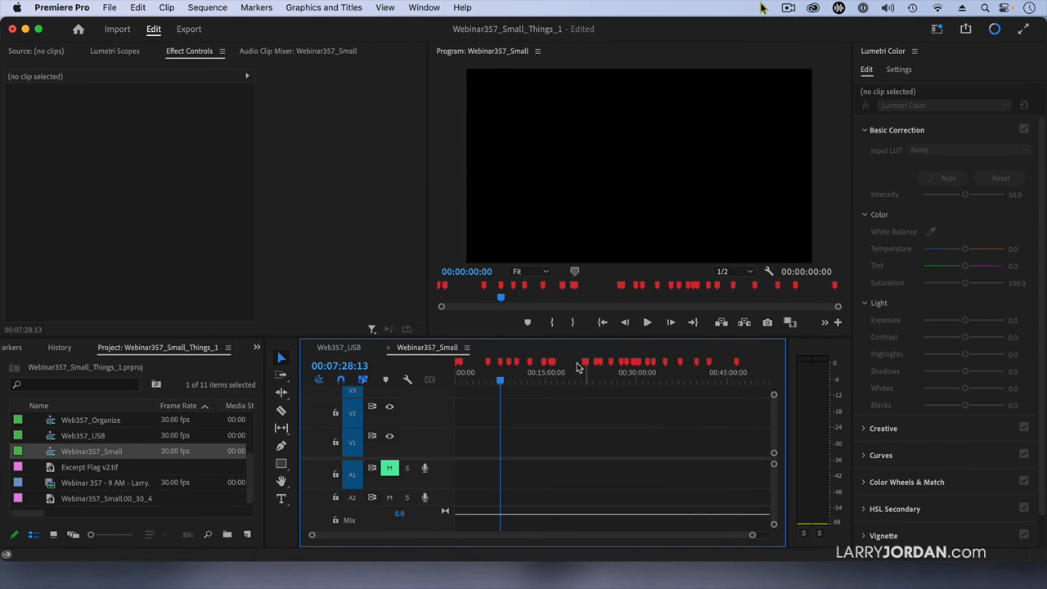
Clear all markers from the sequence via the time ruler's context menu.
right_click(576, 368)
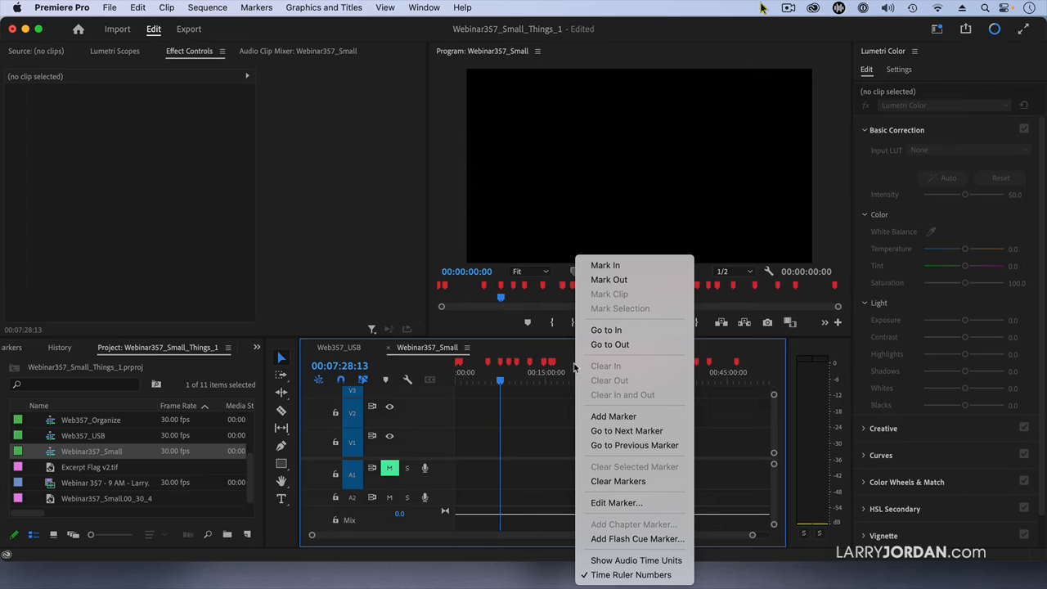
mouse_move(618, 481)
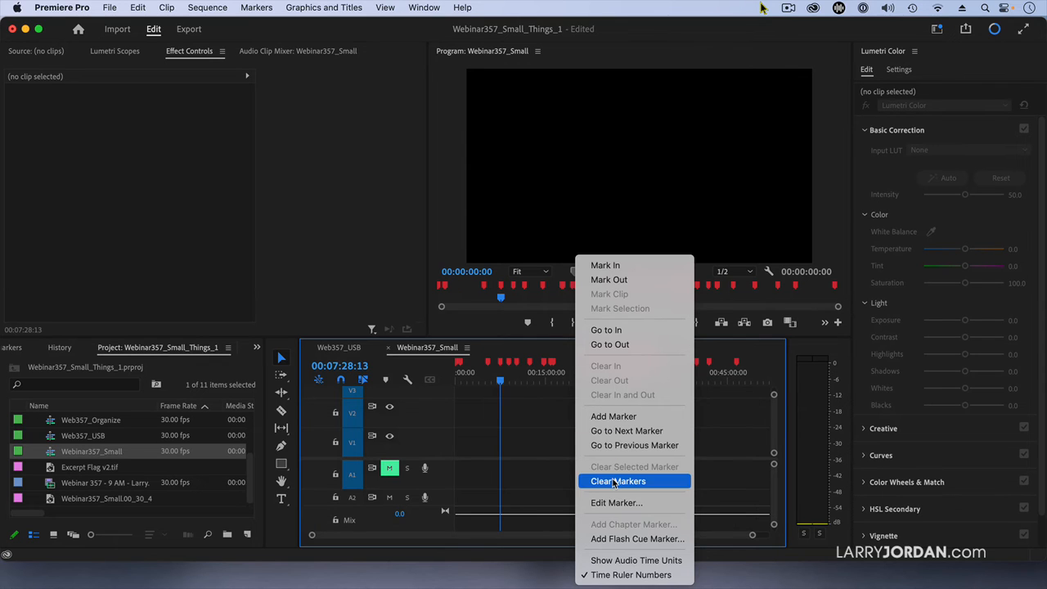
click(618, 481)
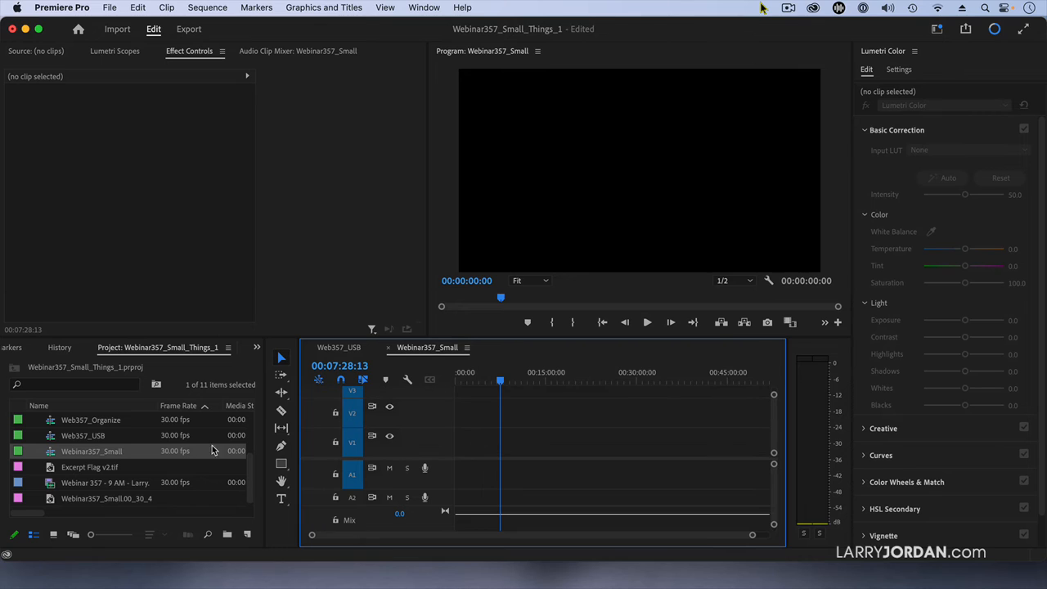
mouse_move(88, 504)
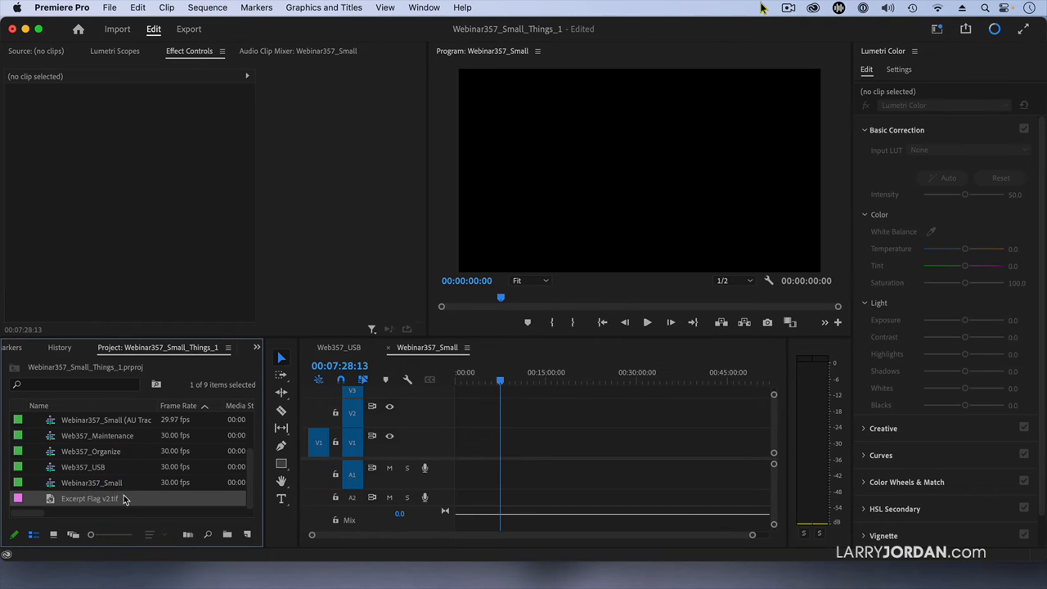
Delete the extra Project panel items, confirming clip references, then check the Video and Audio bins for leftovers.
key(delete)
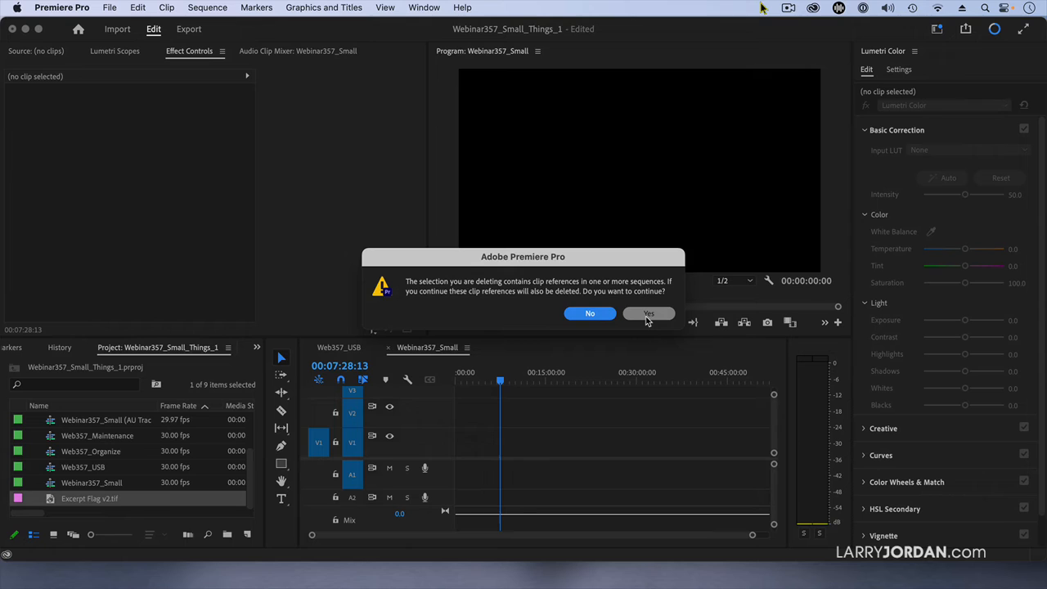
click(648, 314)
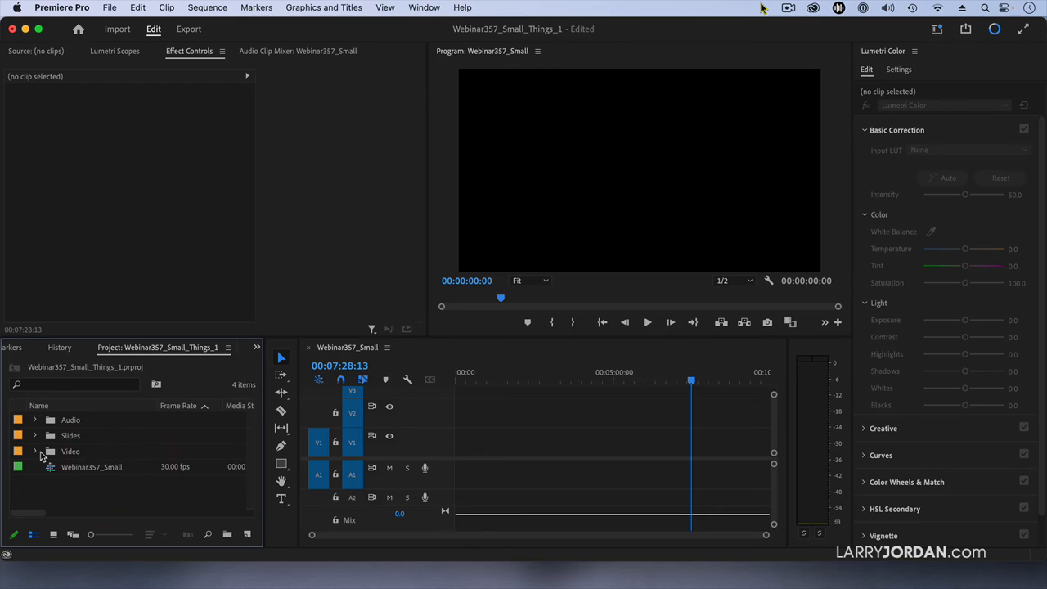
click(36, 451)
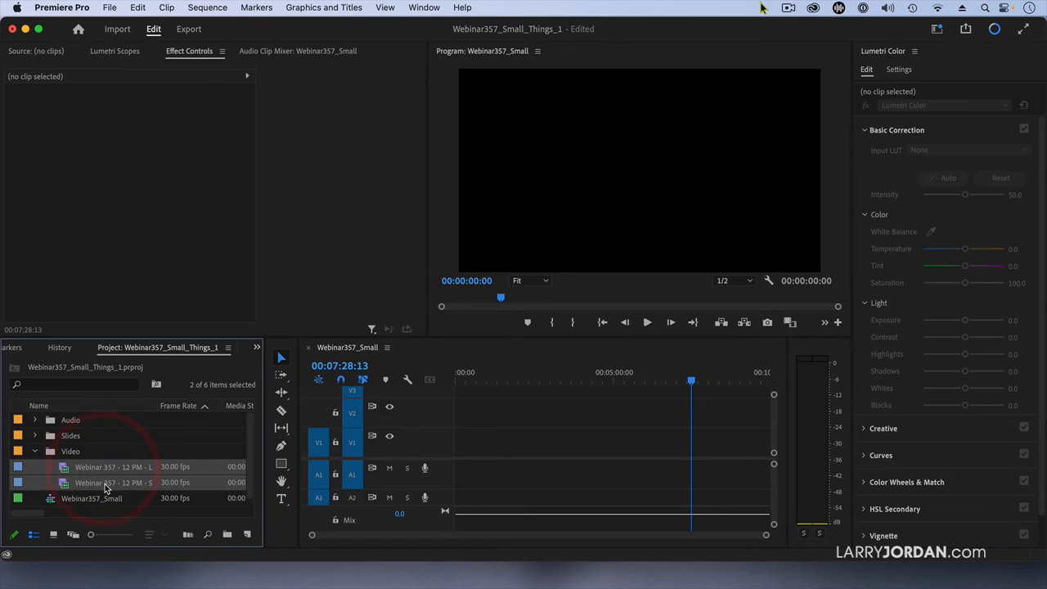
click(34, 451)
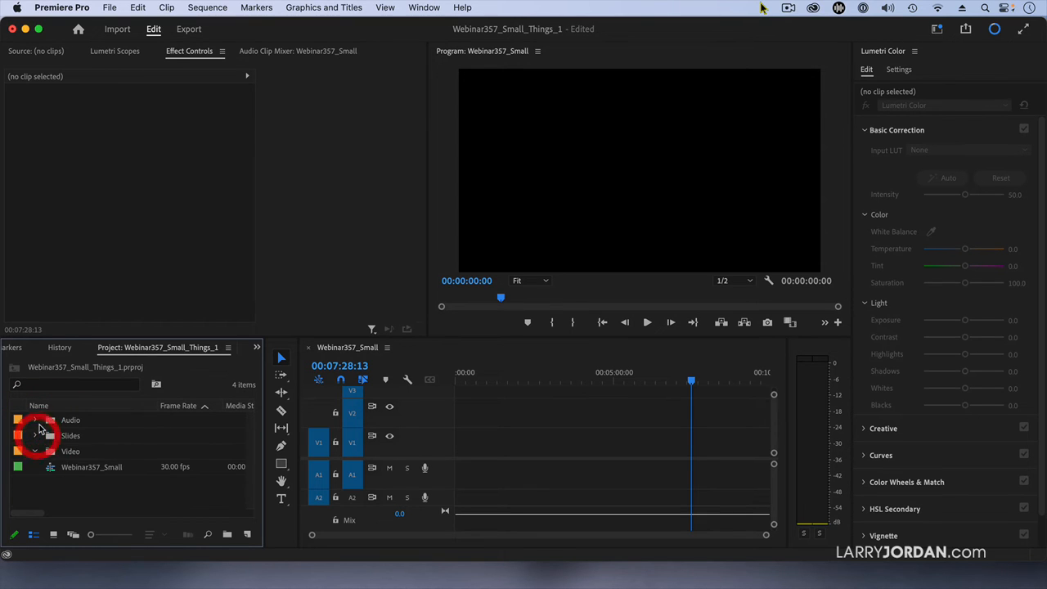
click(36, 418)
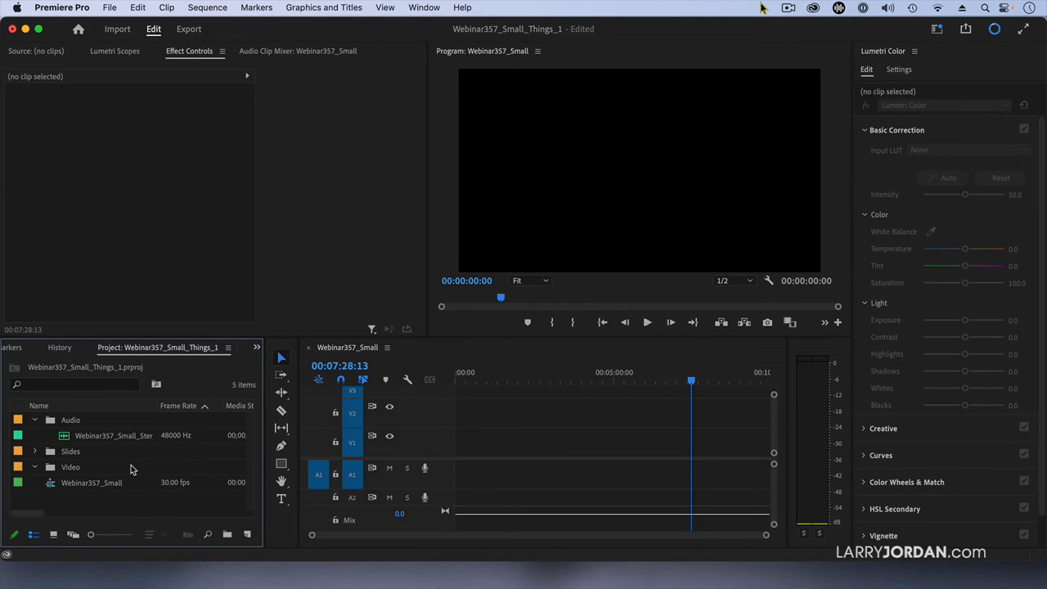
mouse_move(39, 402)
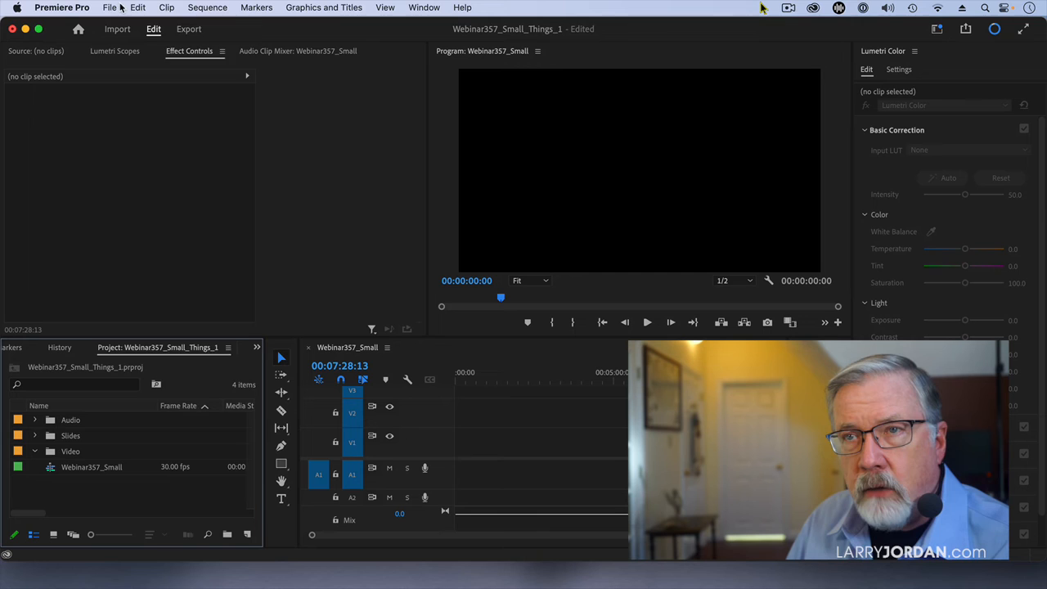
Start File > Save as Template and enter the name 'Template'.
click(113, 7)
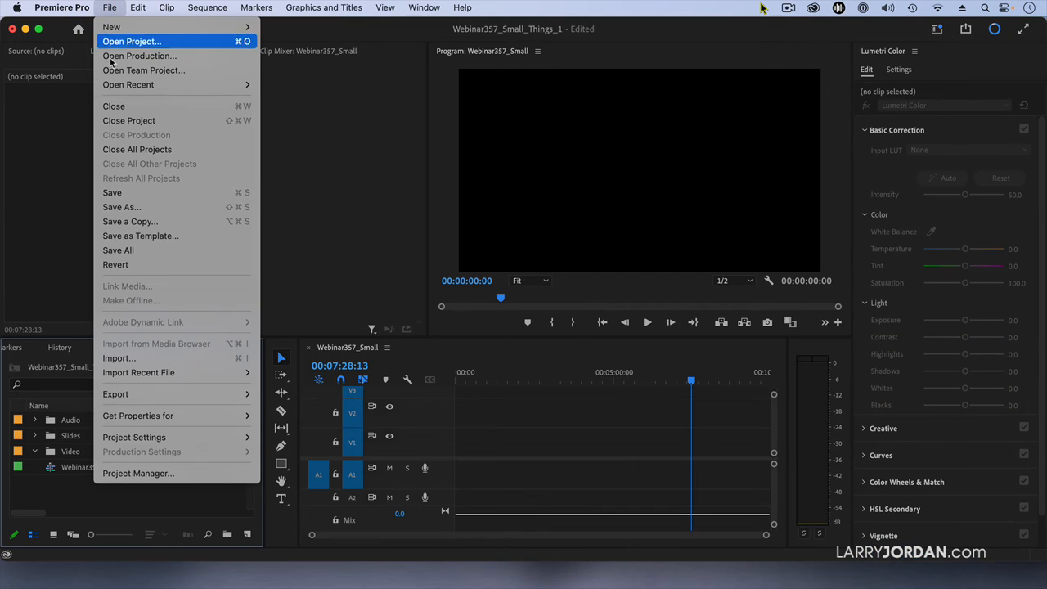
mouse_move(141, 235)
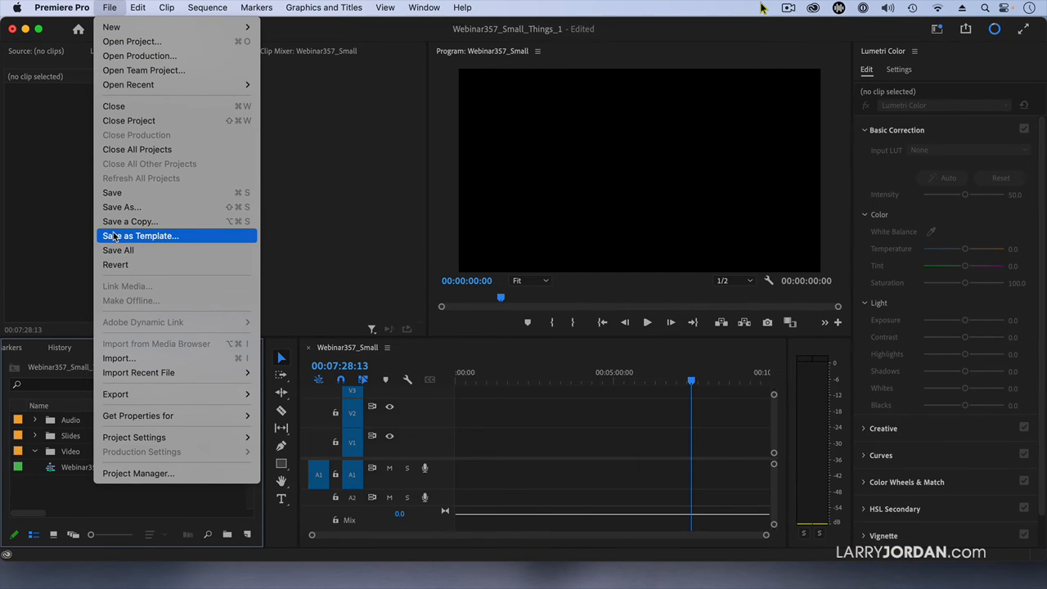
click(141, 236)
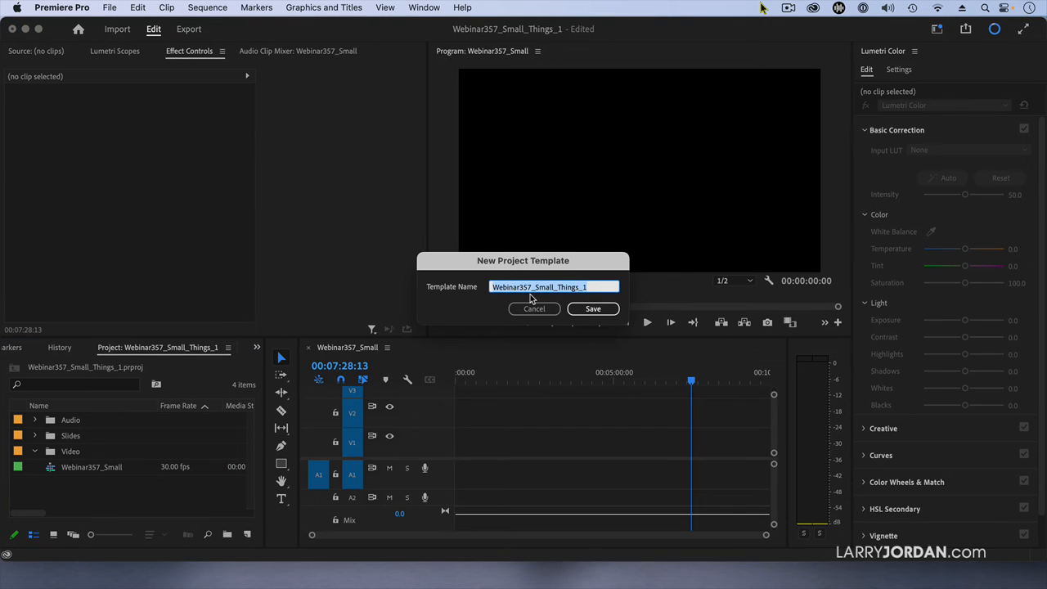
text(Template)
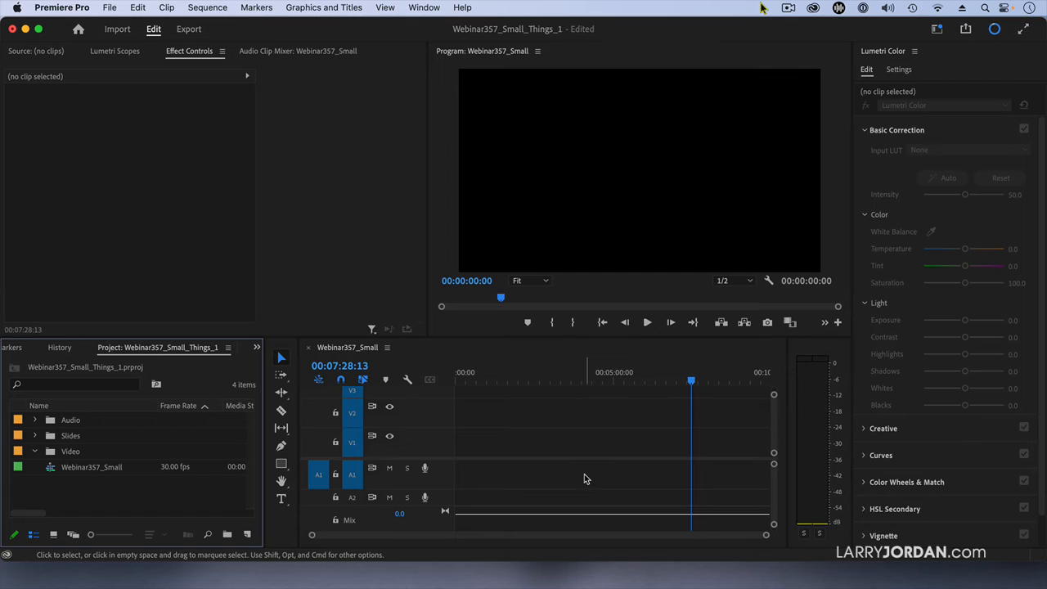
click(116, 10)
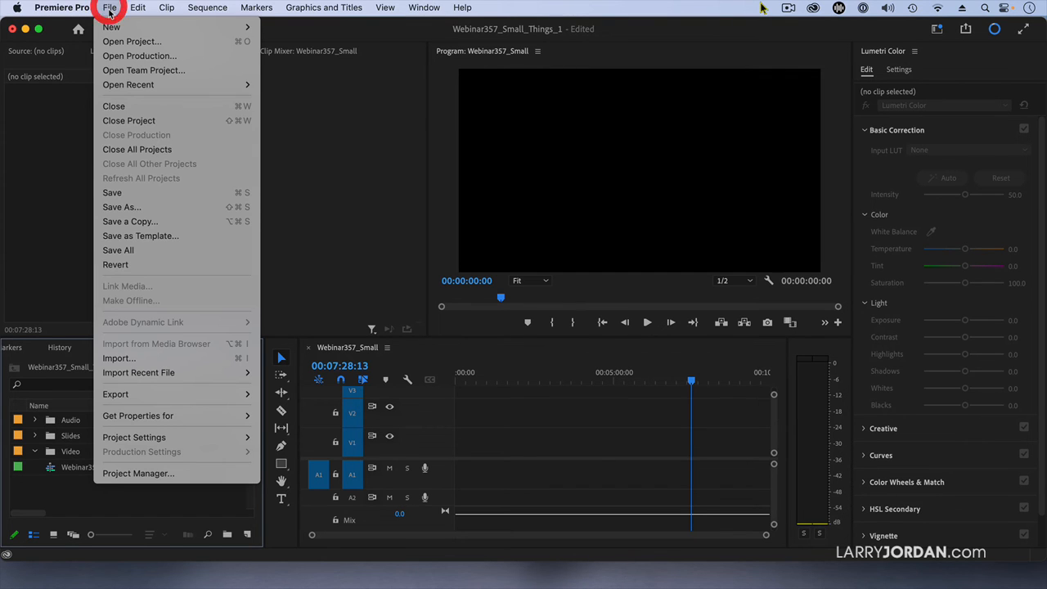
click(121, 206)
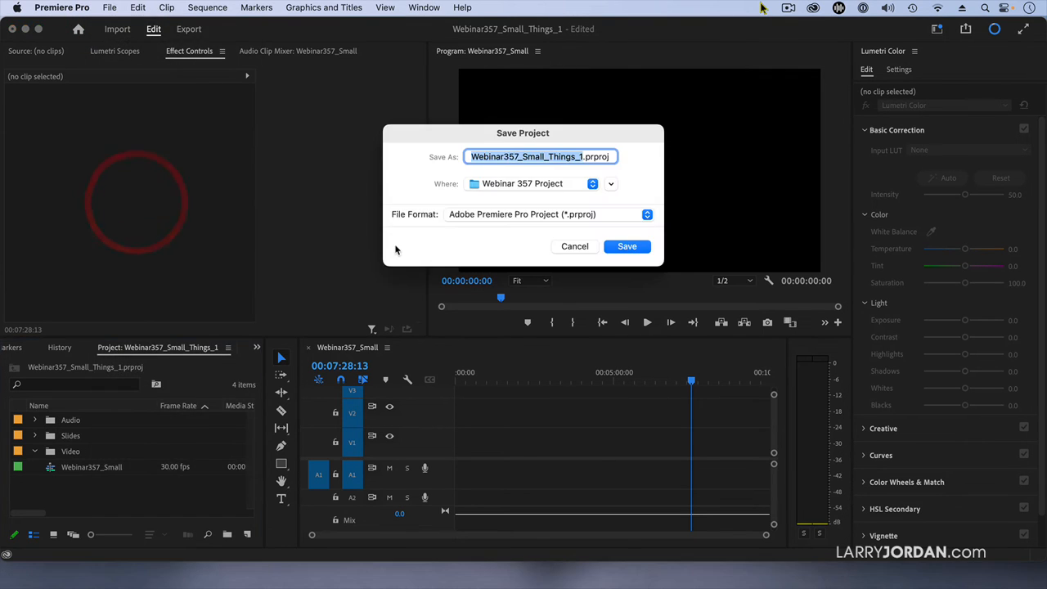
mouse_move(546, 239)
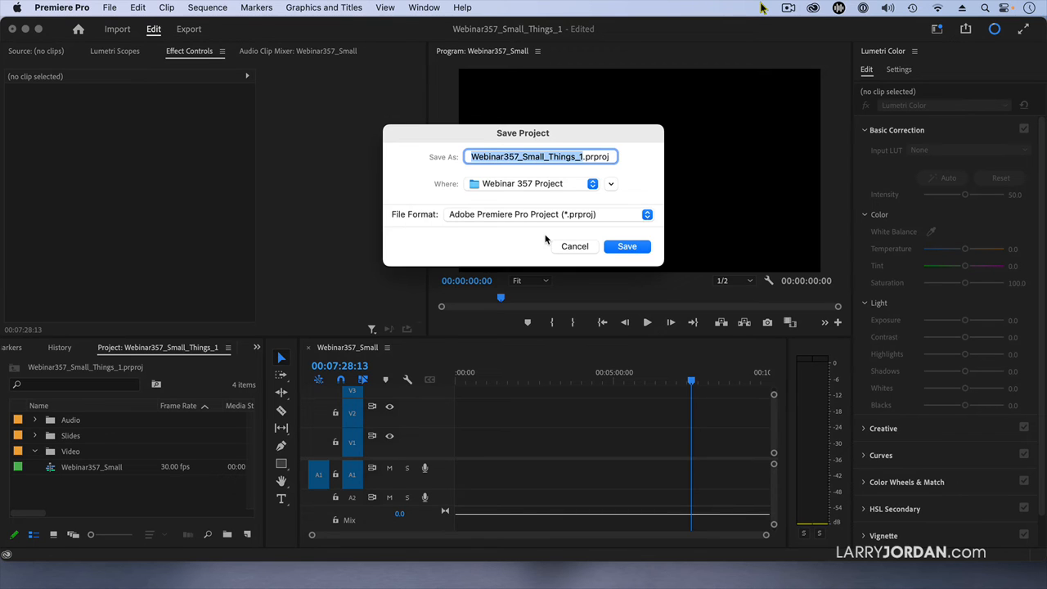
text(Clean Webinar.prproj)
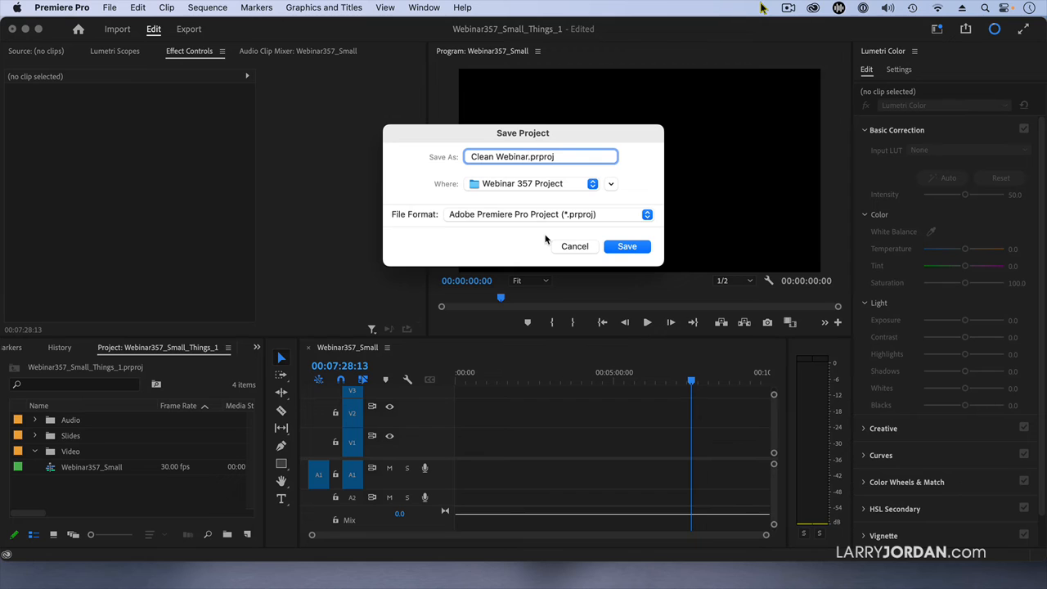
click(627, 245)
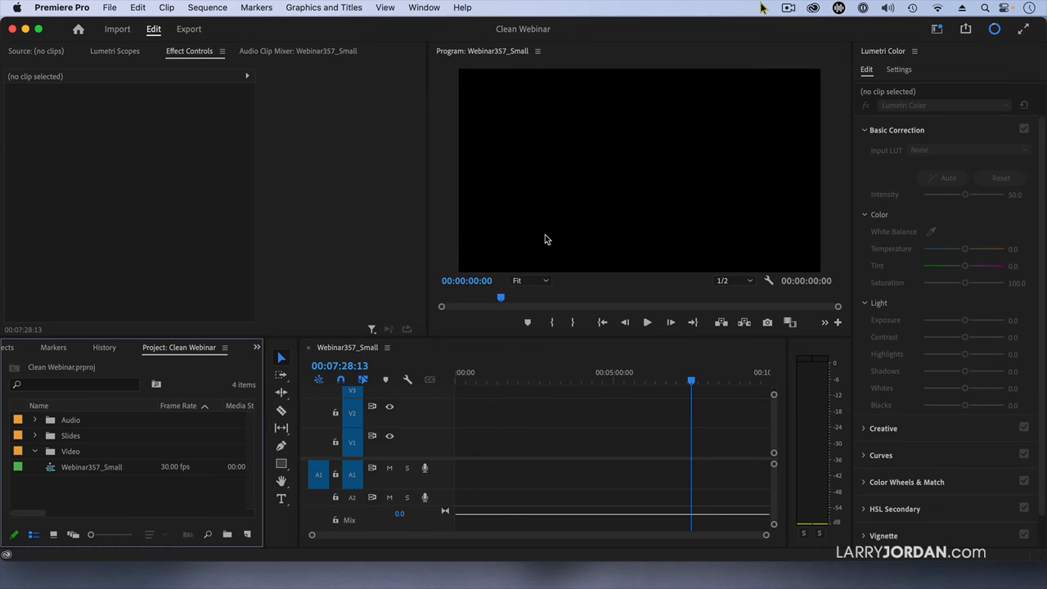
Save the project as a template named 'Template - Good'.
click(121, 10)
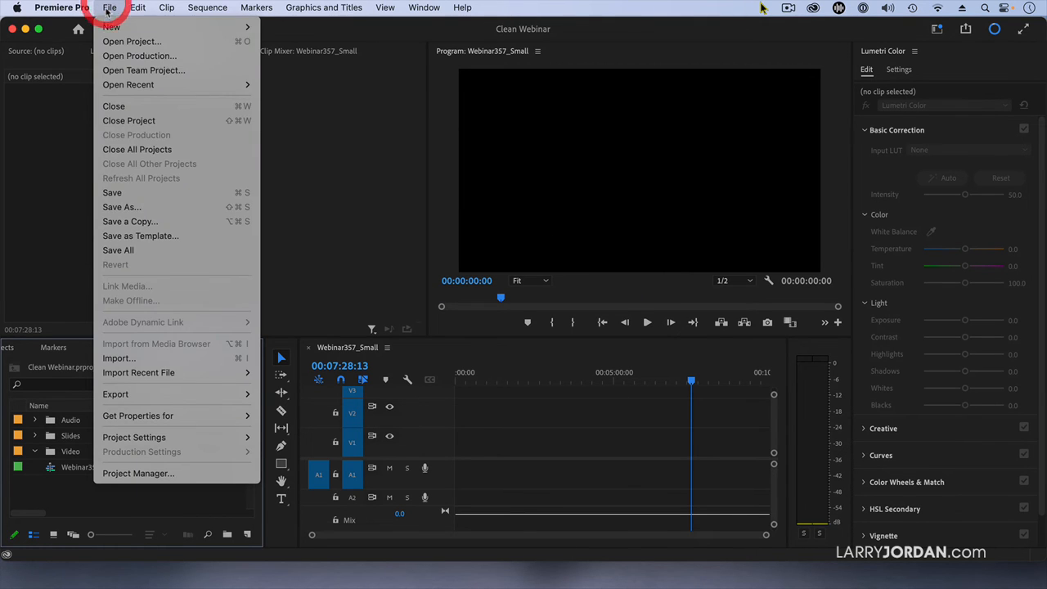
click(140, 236)
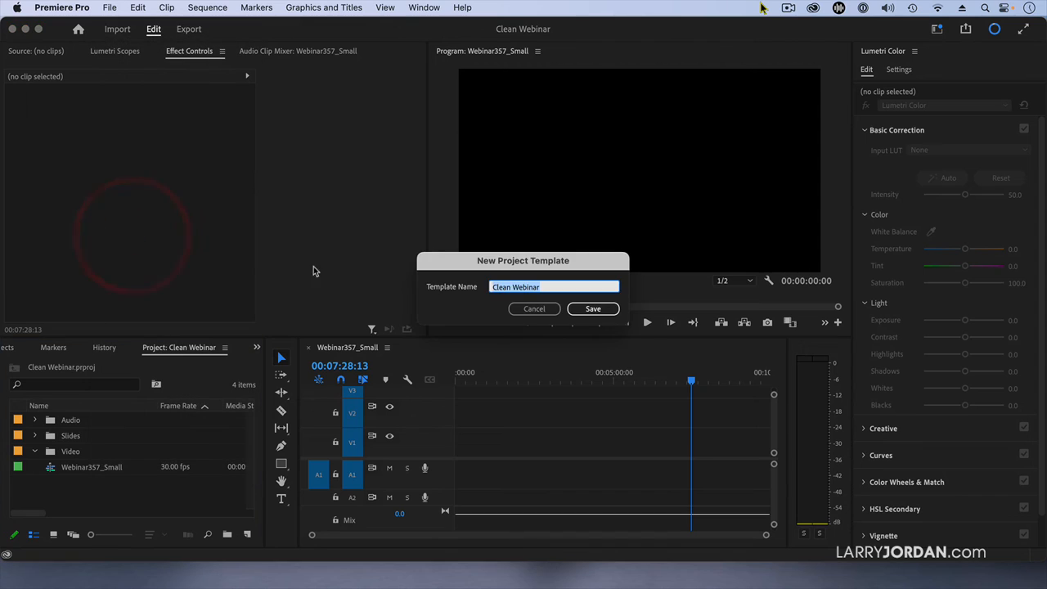
text(T)
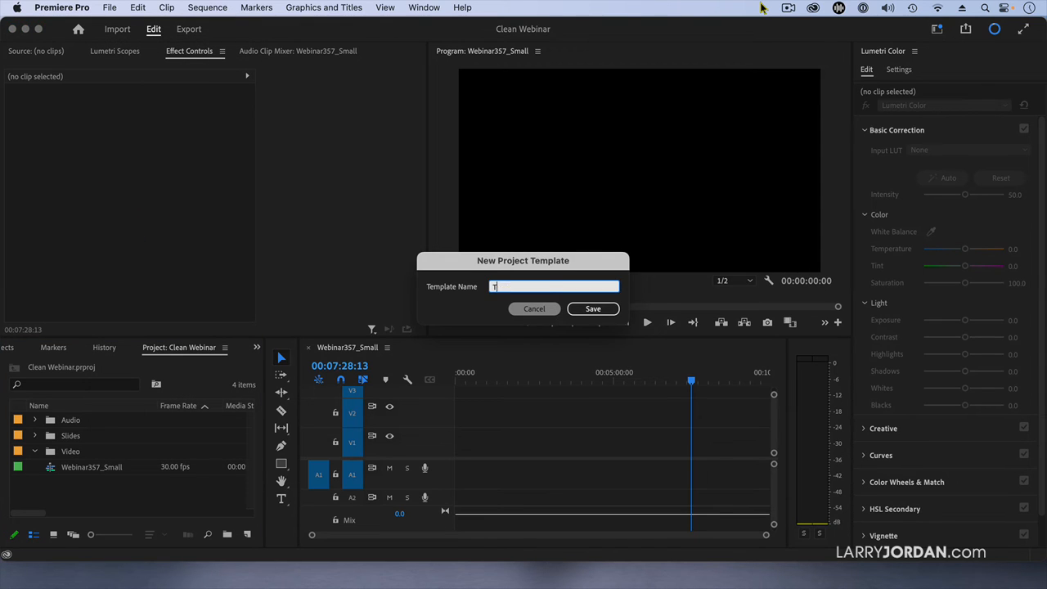
text(emplate - G)
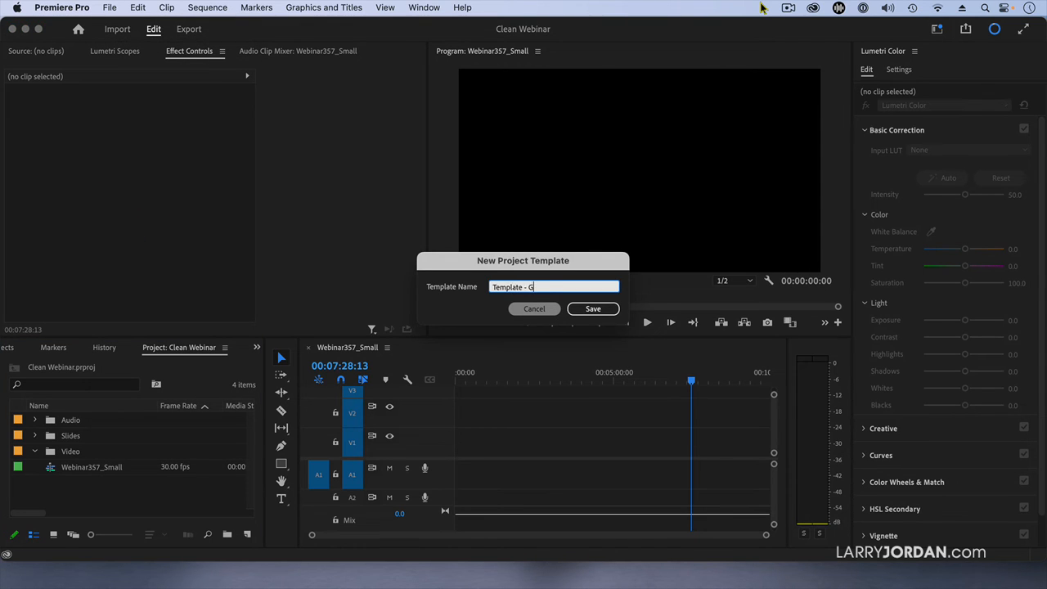
text(ood)
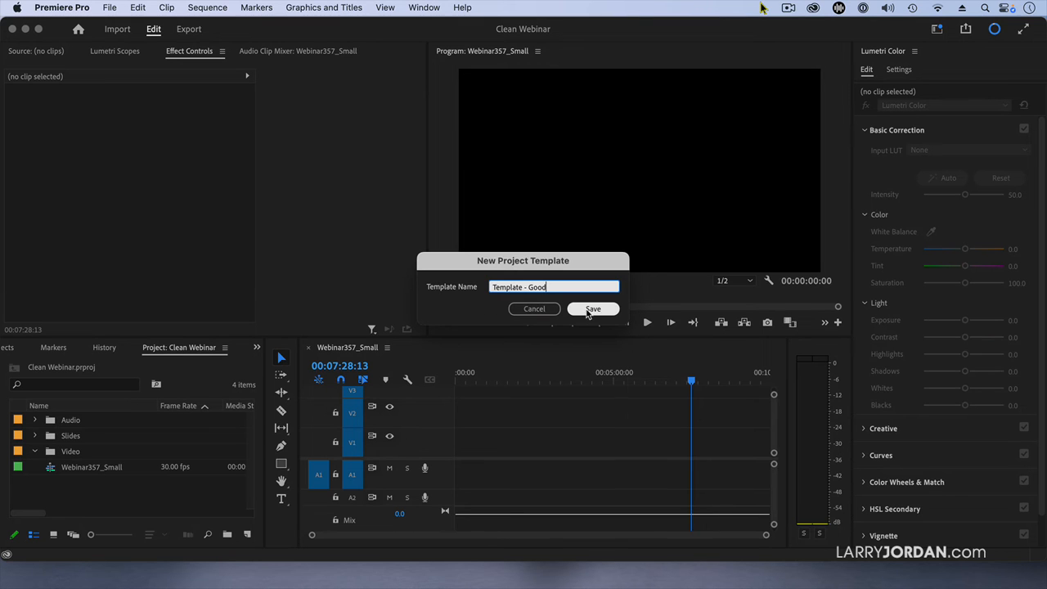
click(592, 309)
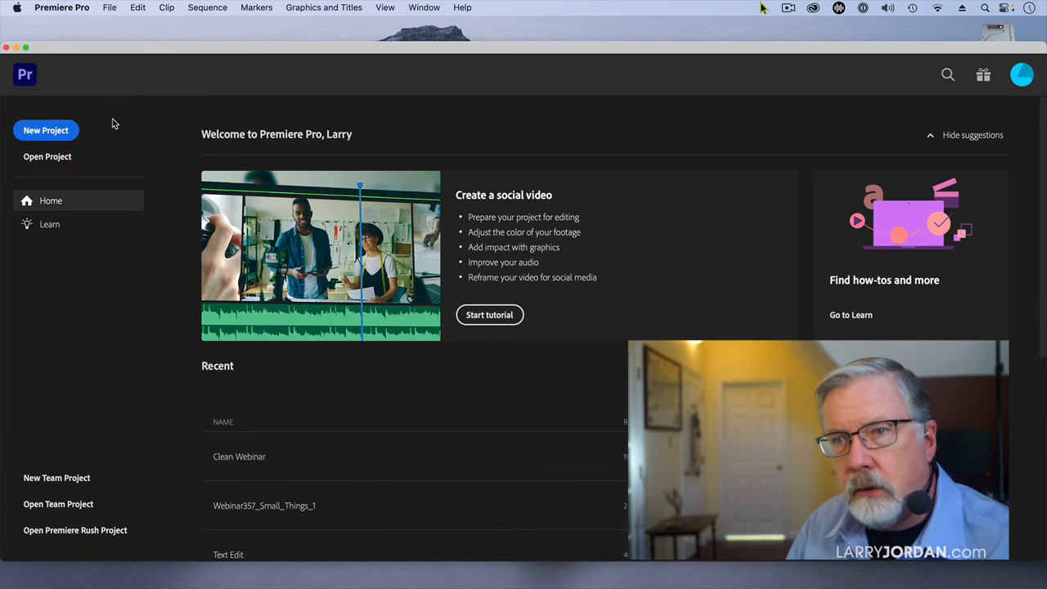
Create a new project using Template - Bad.prproj and inspect its cluttered contents.
click(46, 131)
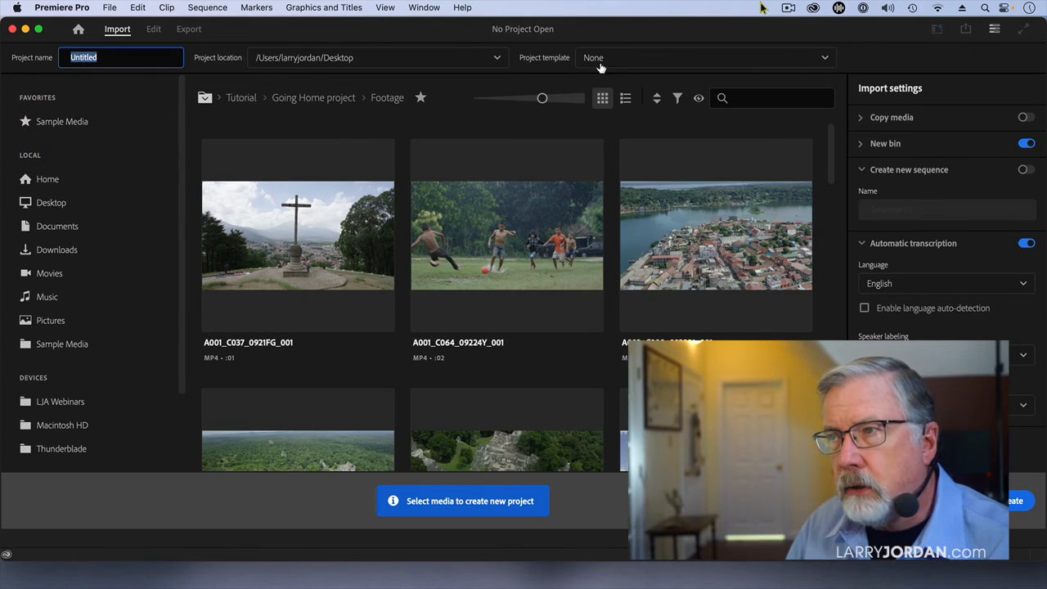
click(703, 57)
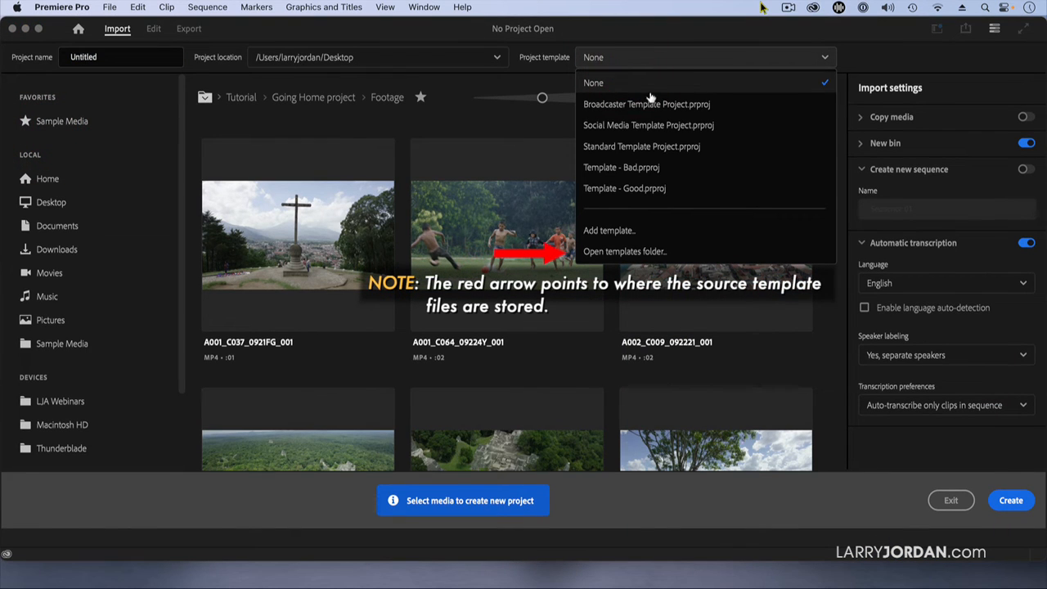
mouse_move(667, 172)
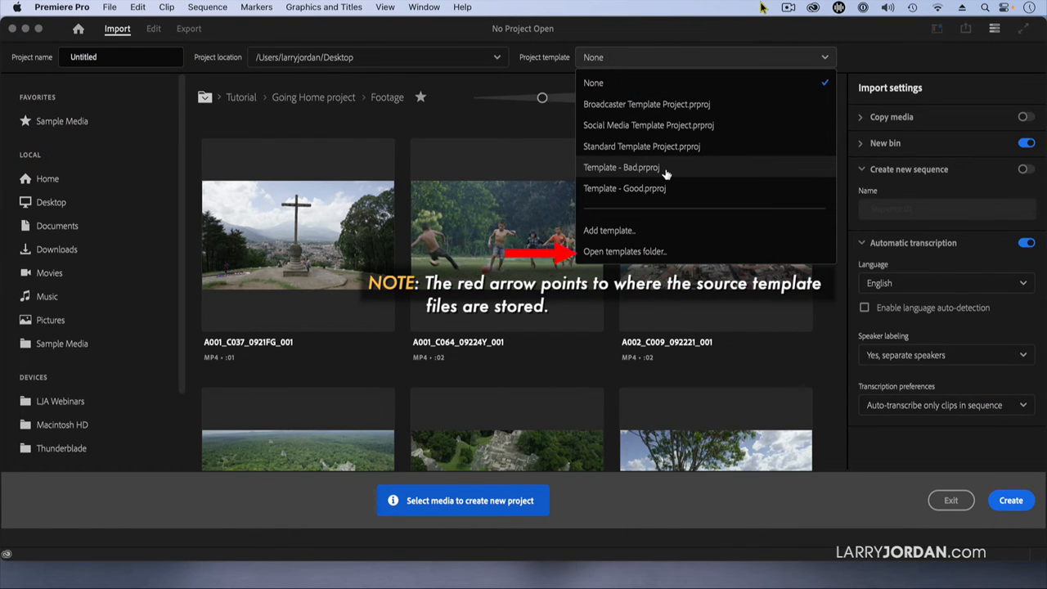
mouse_move(674, 189)
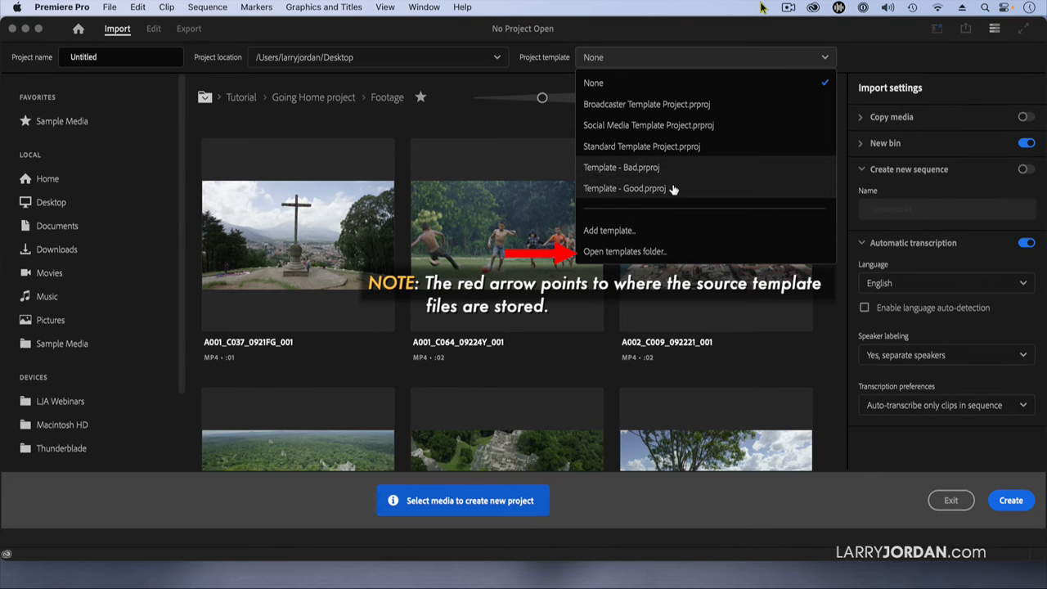
click(618, 167)
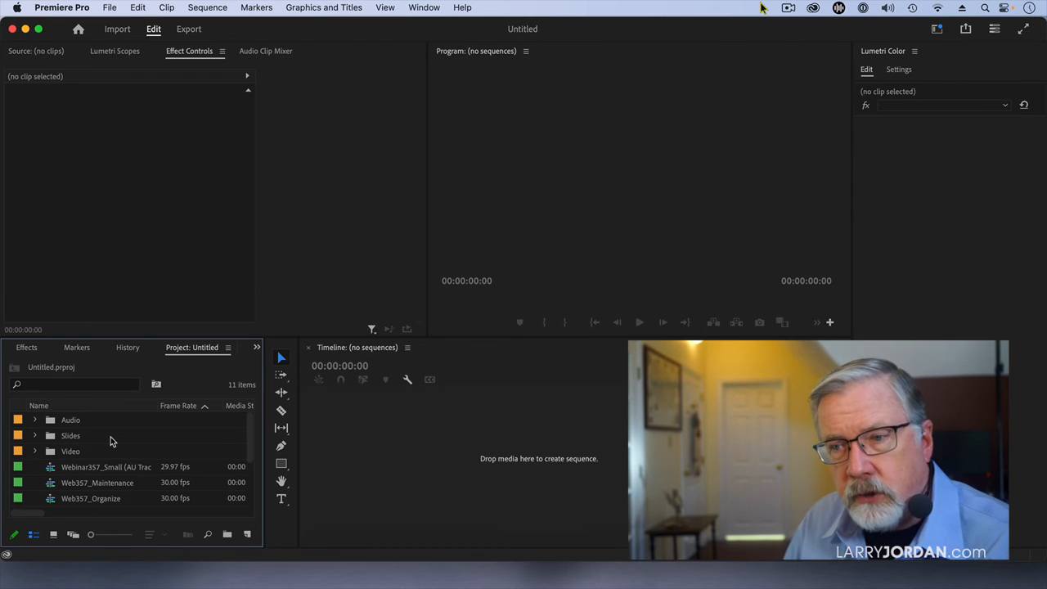
click(121, 10)
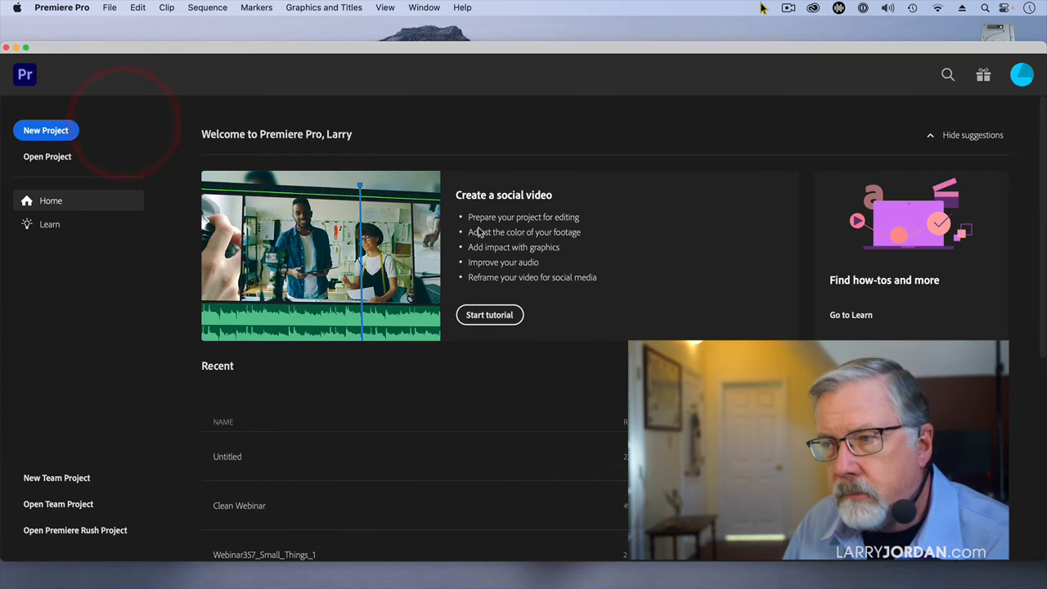
Create a new project from Template - Good.prproj, replacing Untitled, and expand the Video and Audio bins.
click(46, 131)
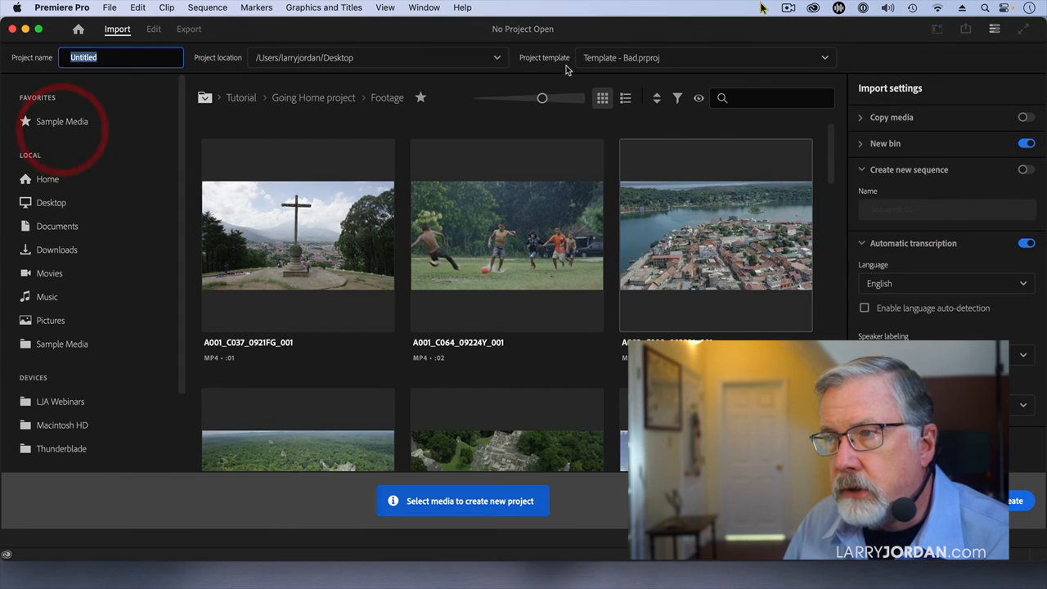
click(703, 57)
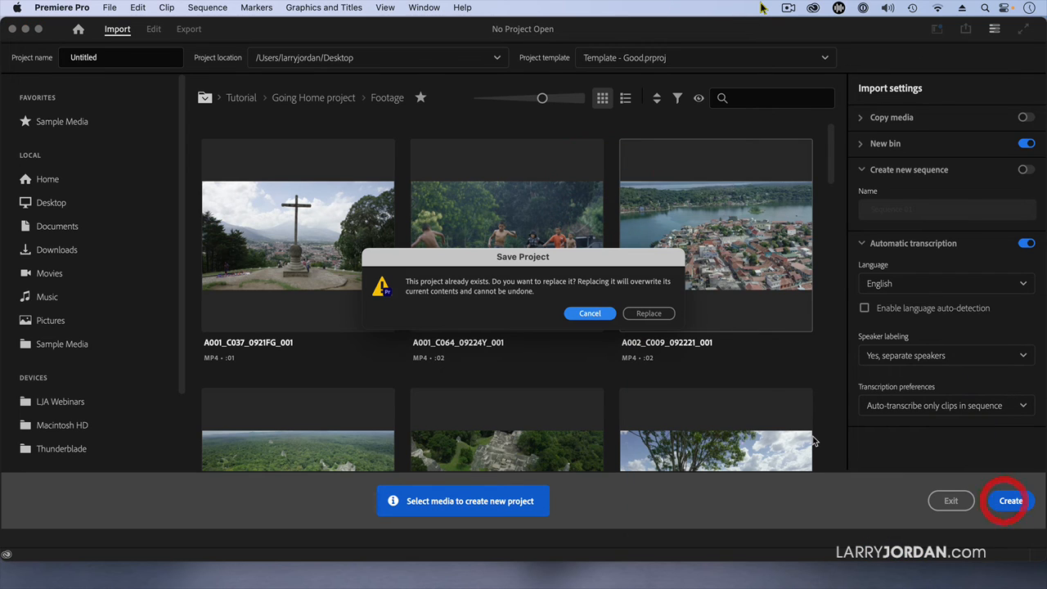
click(648, 314)
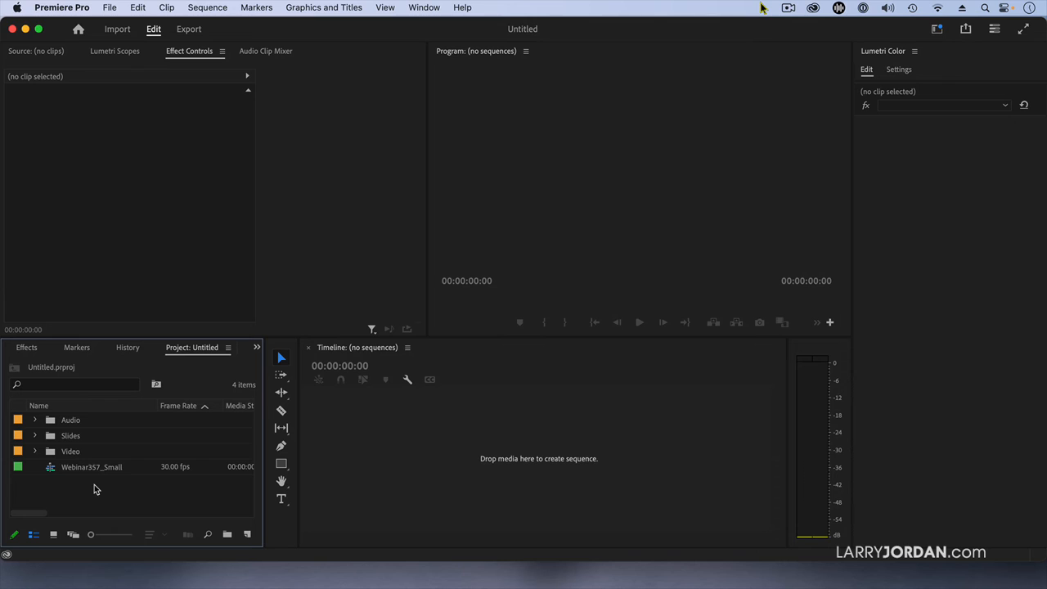
mouse_move(42, 454)
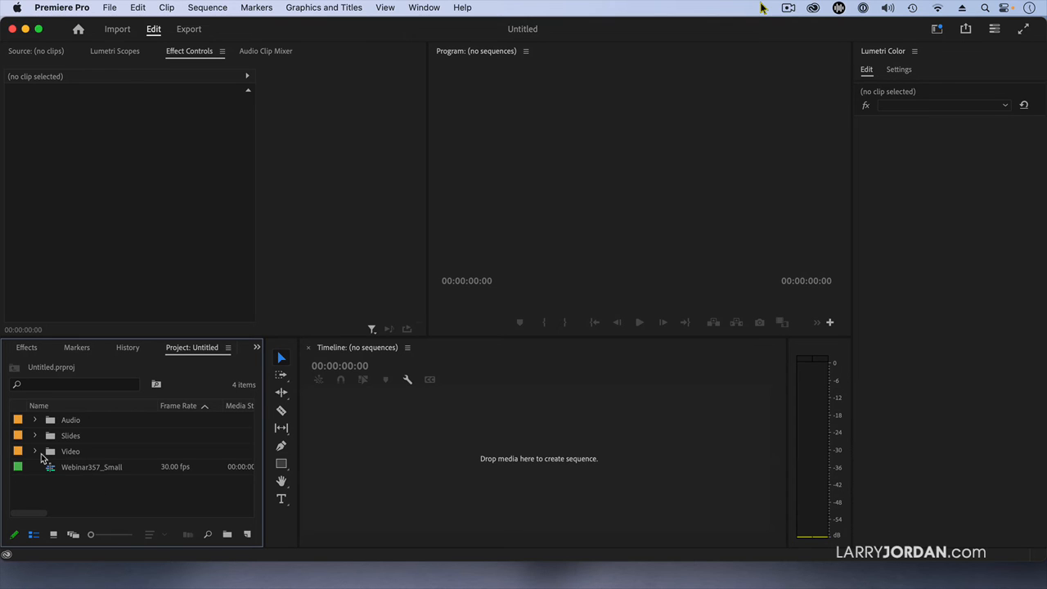
click(36, 451)
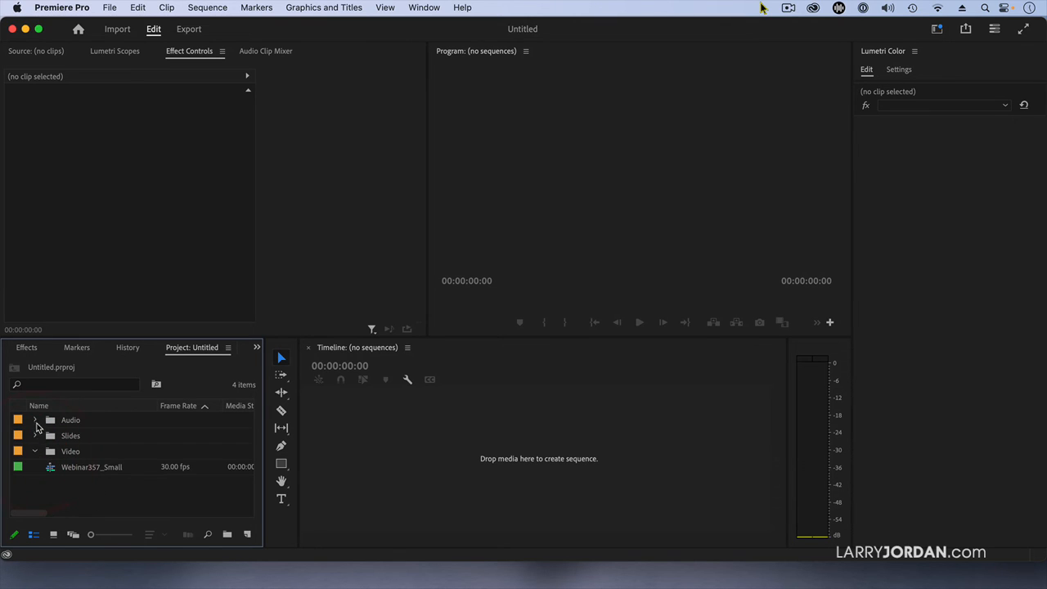
click(36, 418)
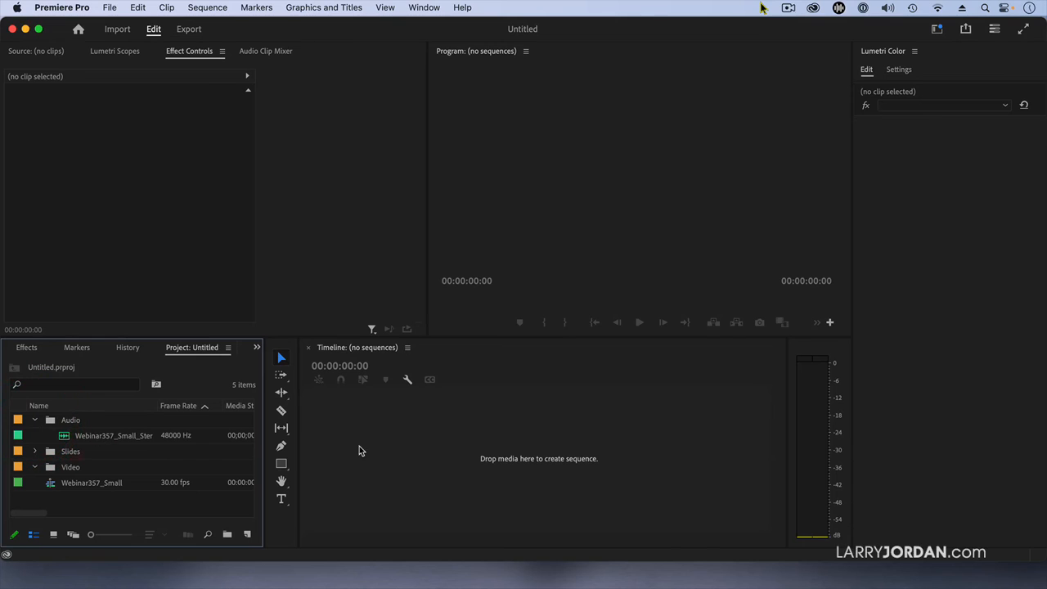